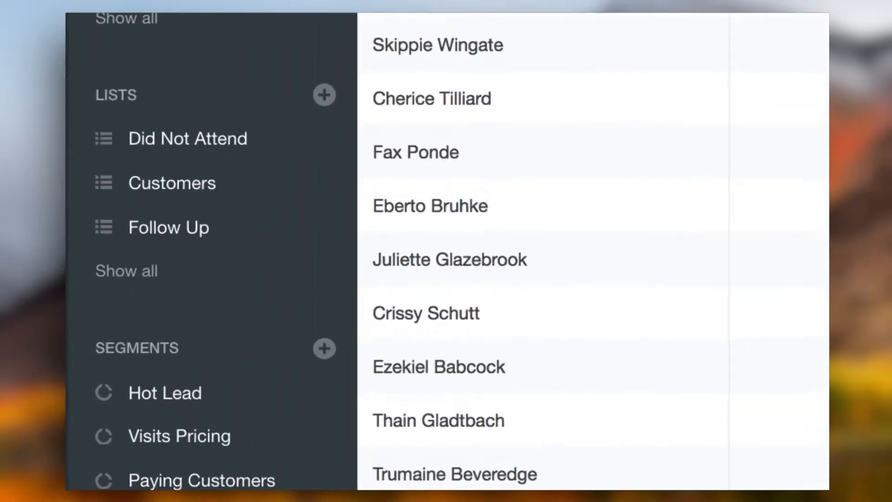
Step: Bring up the contacts sidebar layout settings via Modify
scroll("down", 3)
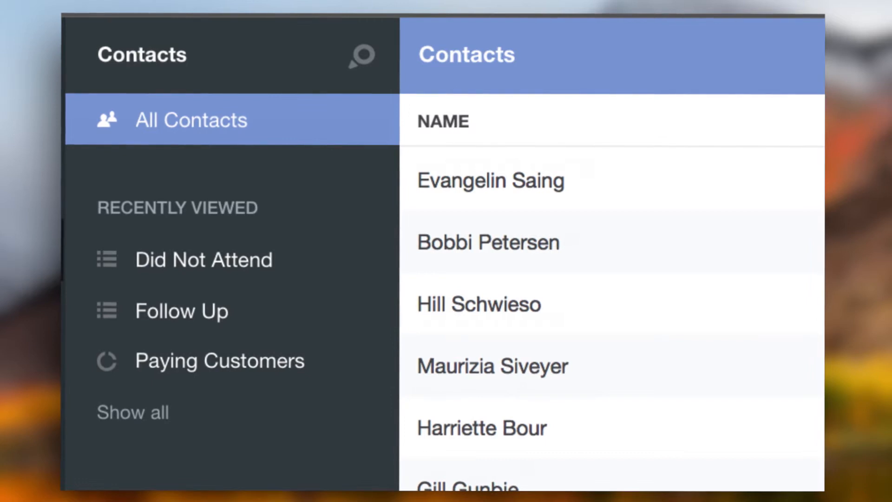
scroll("down", 3)
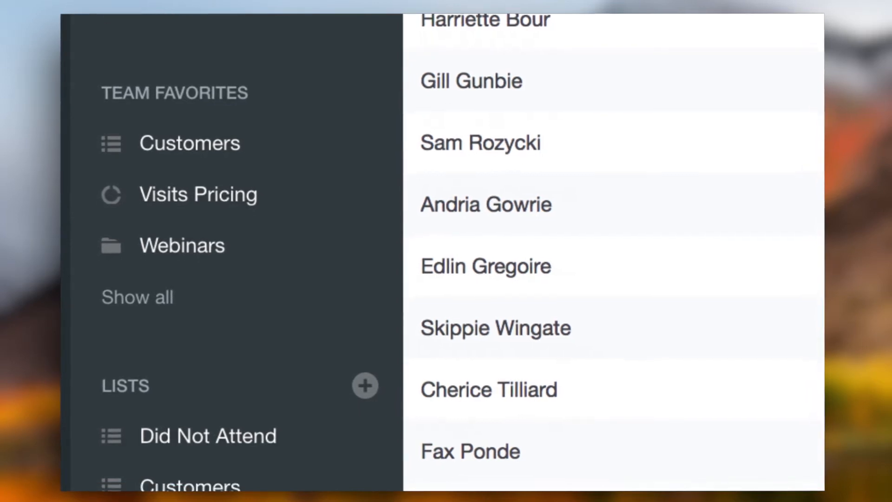
left_click(316, 201)
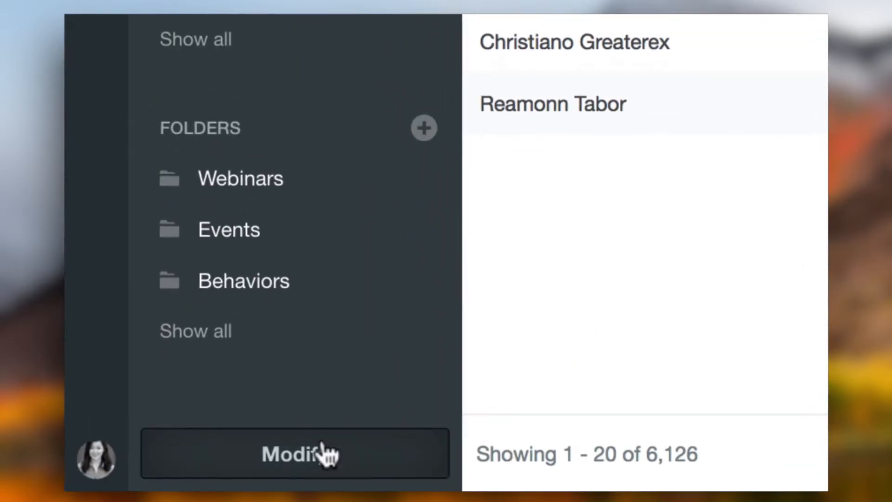
left_click(295, 454)
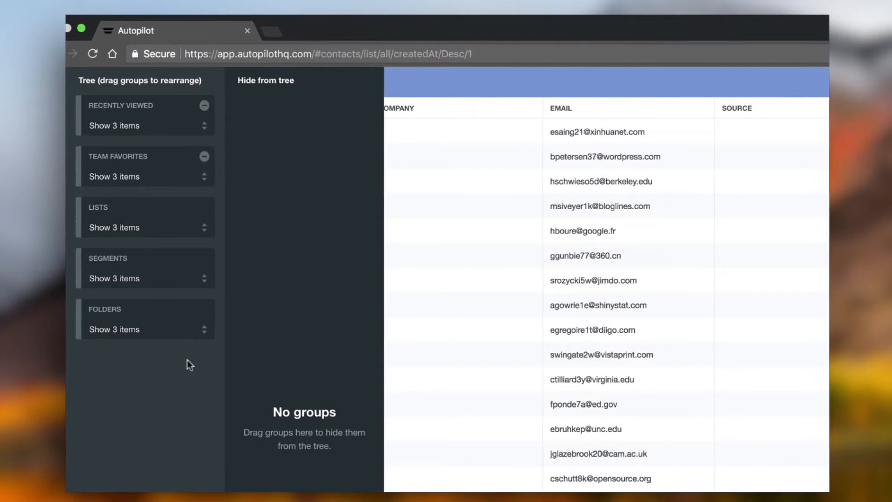
mouse_move(179, 108)
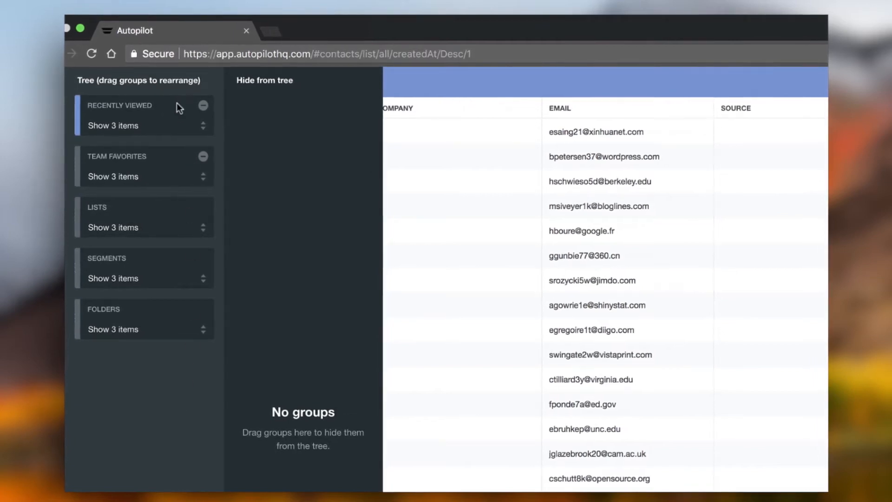
Step: Move Recently Viewed into 'Hide from tree' and choose the Team Favorites item count
left_click_drag(145, 111, 298, 111)
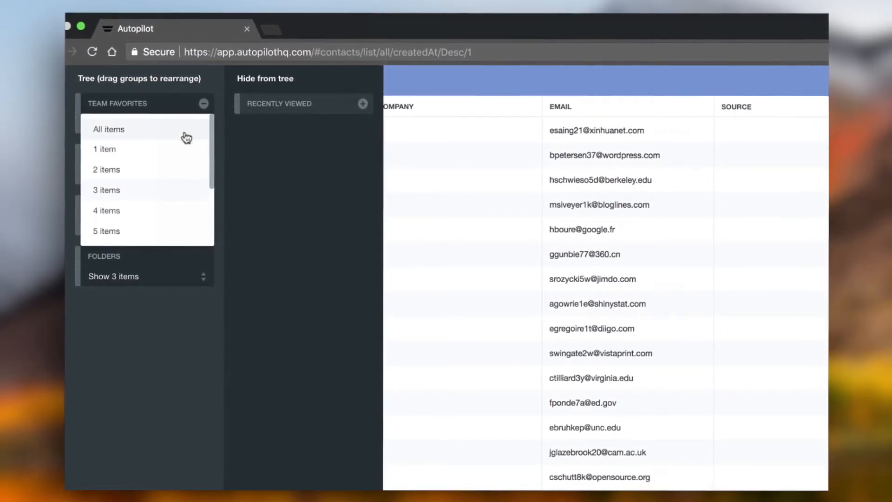
mouse_move(177, 202)
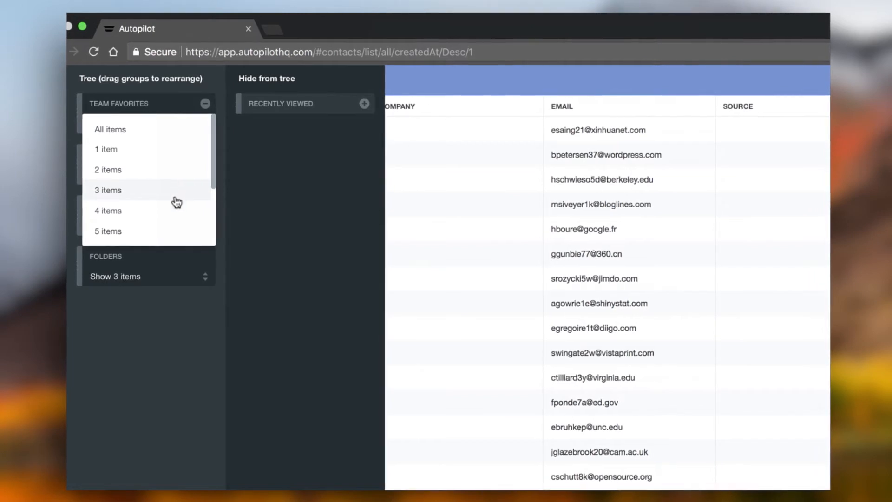
left_click(108, 232)
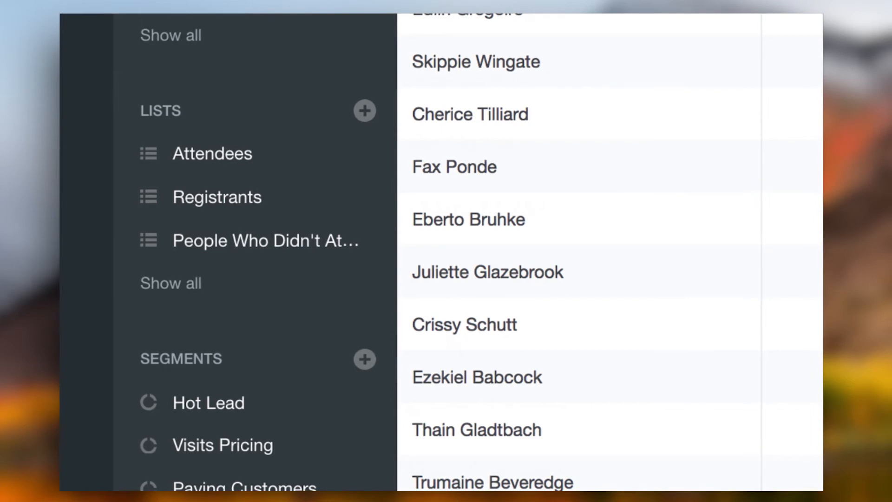
Step: Scroll the Contacts sidebar down to the Folders section with Webinars, Events and Behaviors
scroll("down", 3)
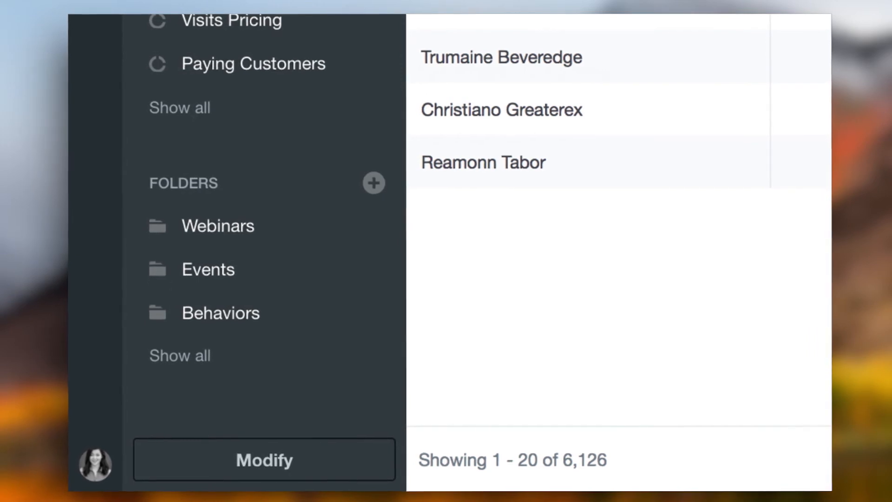
scroll("down", 3)
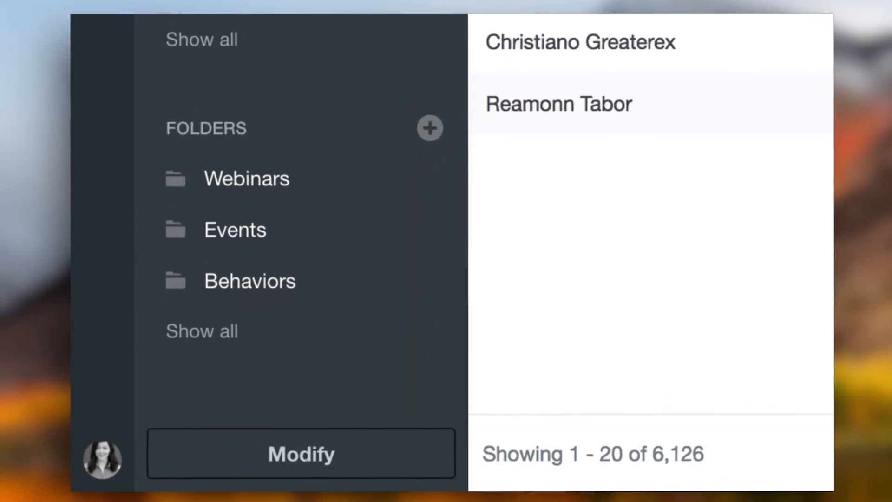
scroll("up", 3)
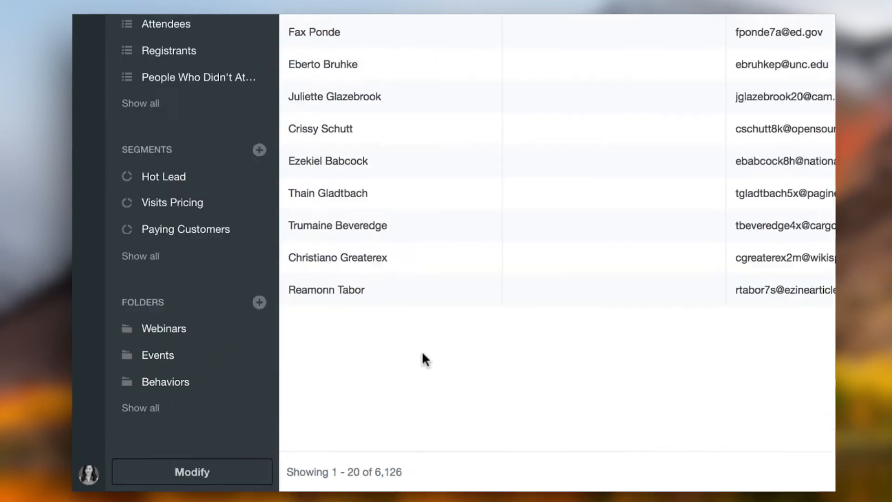
Step: Create the Shapes Webinar folder inside Webinars > year > Feb holding the three webinar lists
left_click(163, 328)
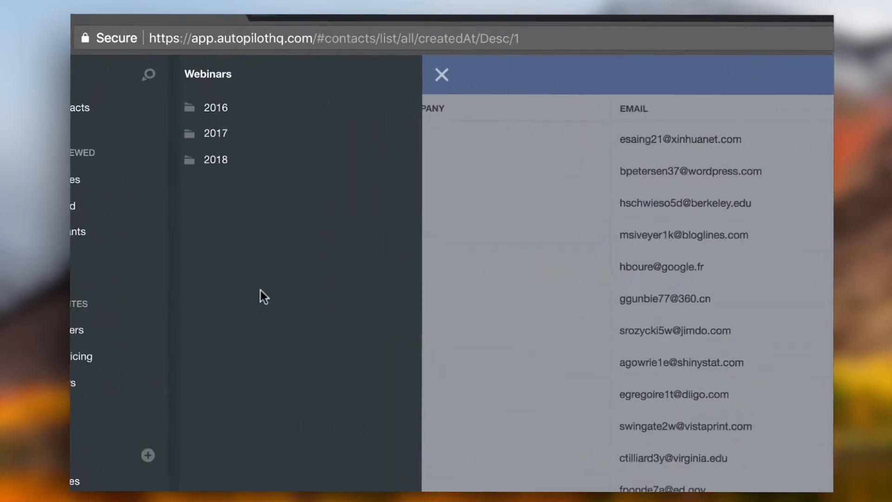
left_click(214, 159)
type("S")
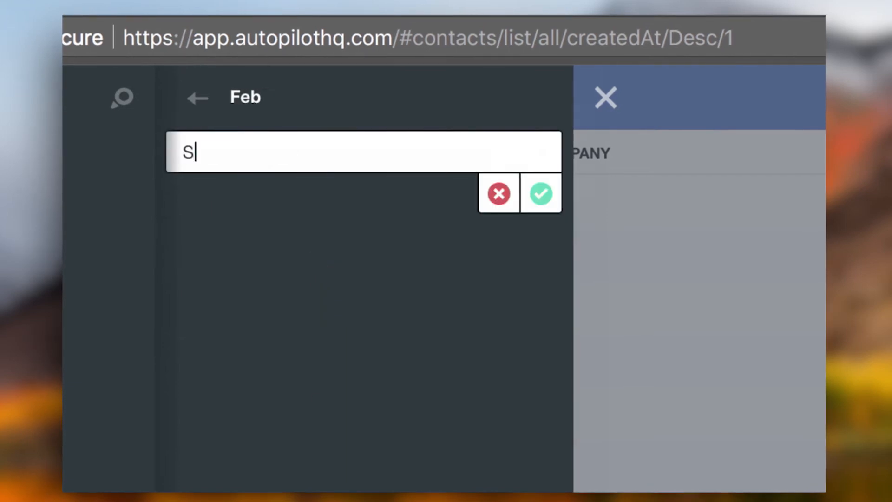
left_click(539, 193)
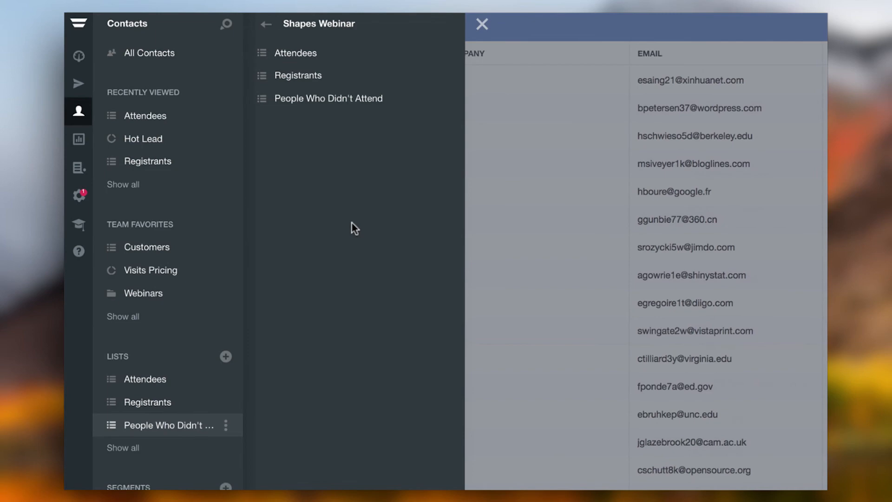
left_click(482, 24)
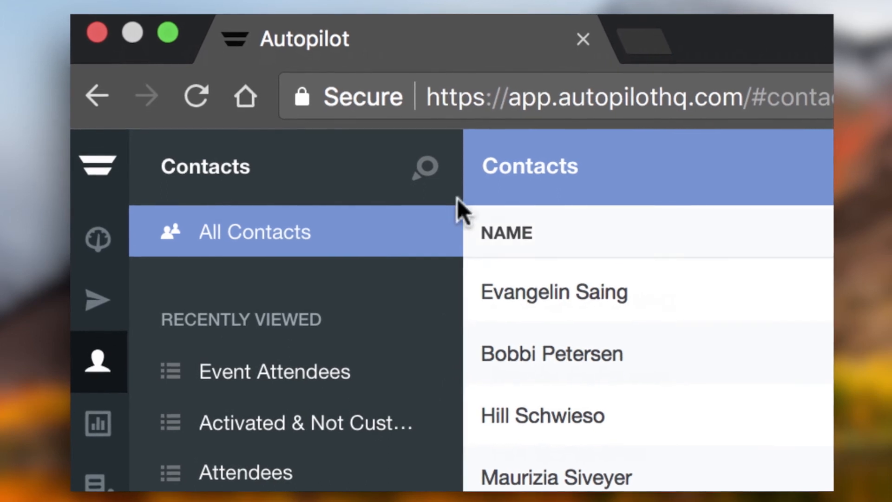
Step: Search contacts for 'Attend' to list attendance-related items like Attended Event and Did Not Attend
type("Attend")
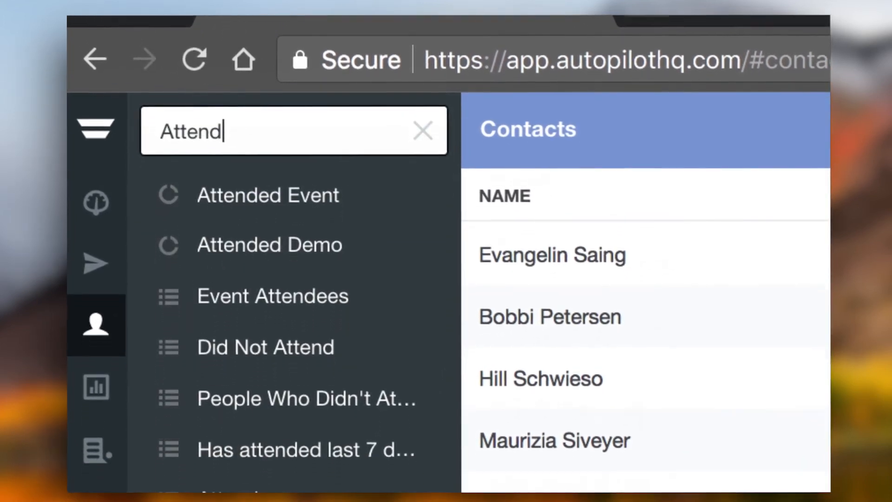